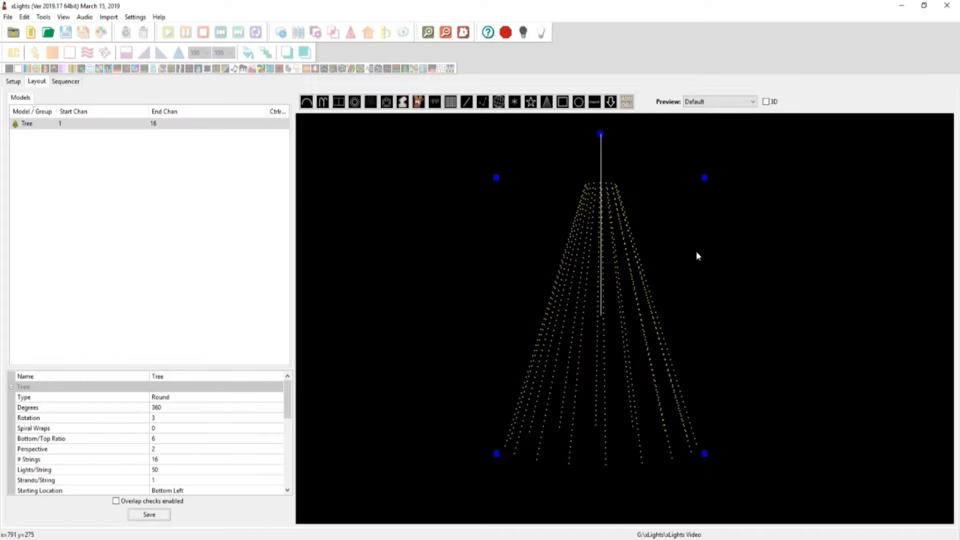
{"action": "mouse_move", "coordinate": [358, 331]}
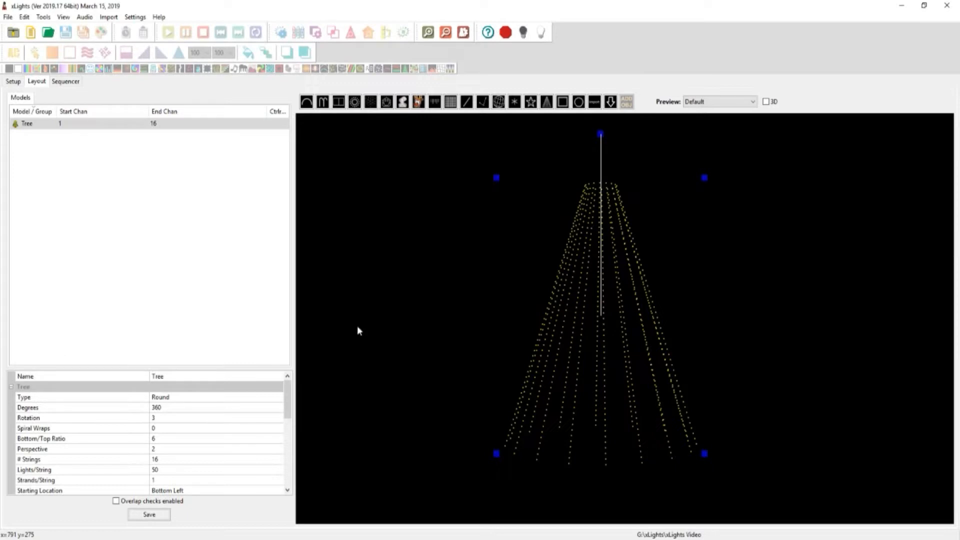
{"action": "mouse_move", "coordinate": [587, 473]}
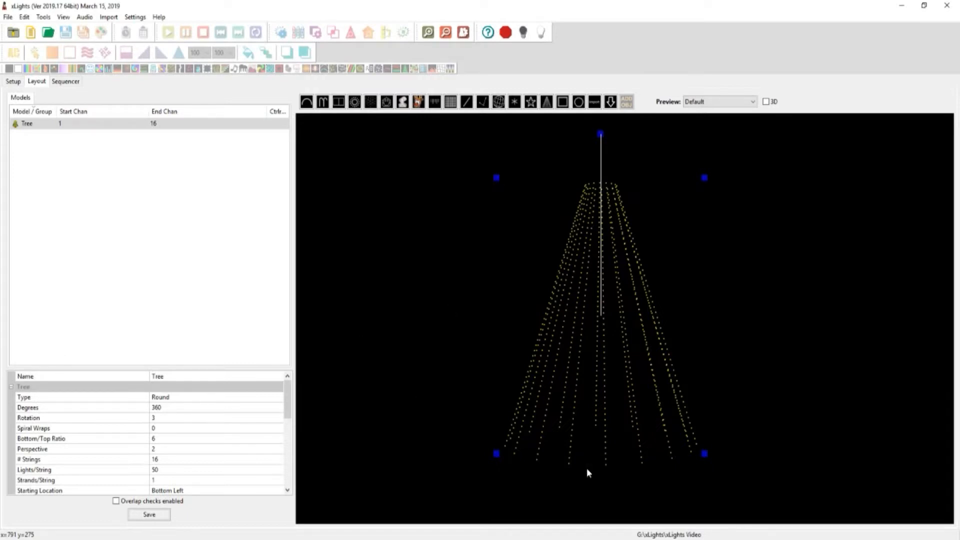